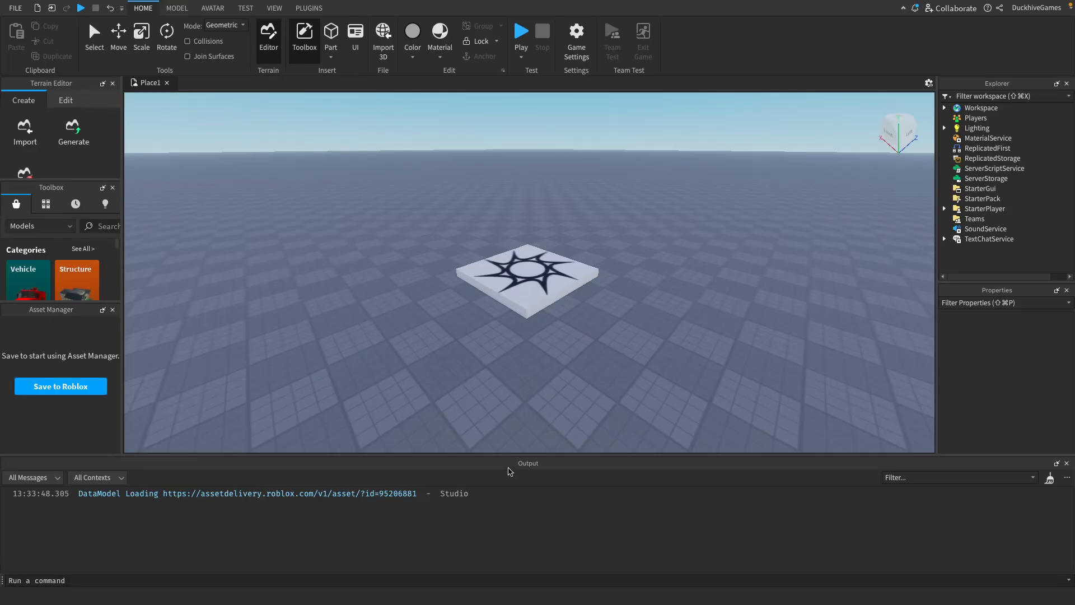
mouse_move(549, 464)
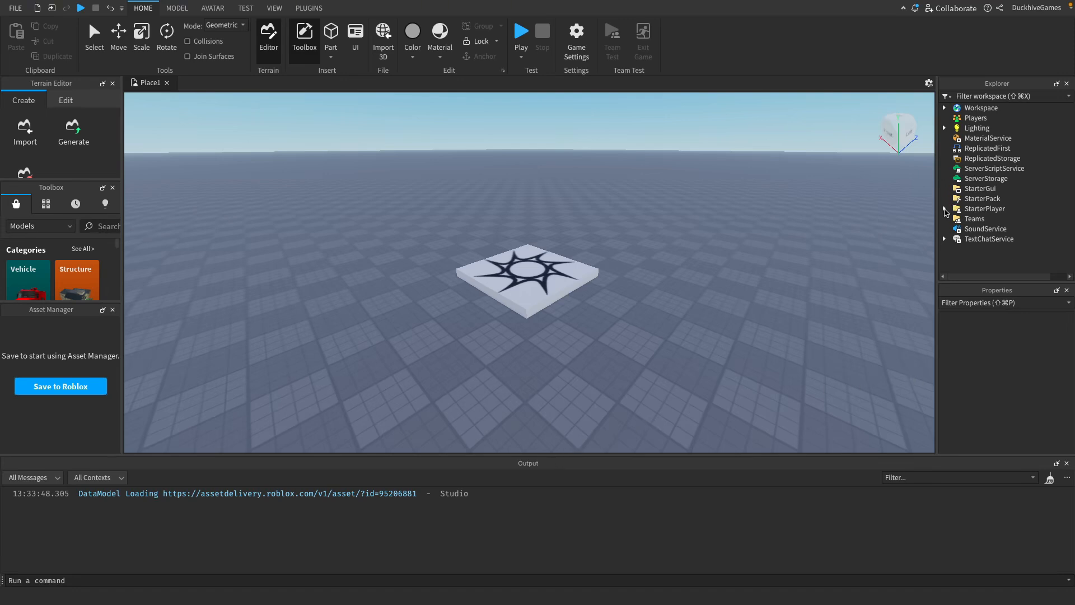
Step: Insert a LocalScript into StarterPlayerScripts under StarterPlayer
left_click(945, 209)
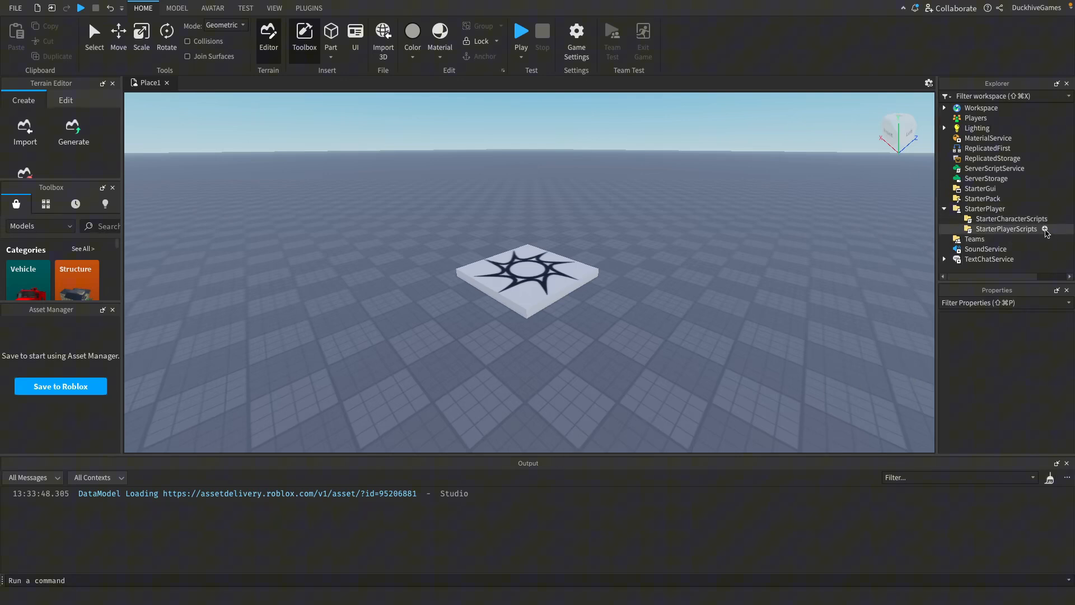
left_click(1045, 229)
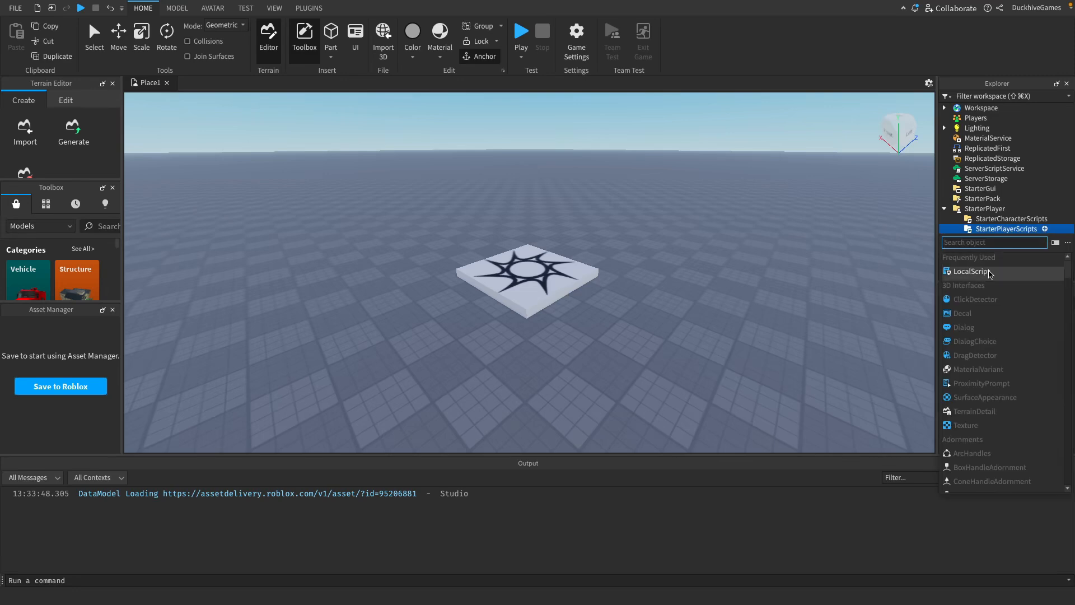
left_click(971, 272)
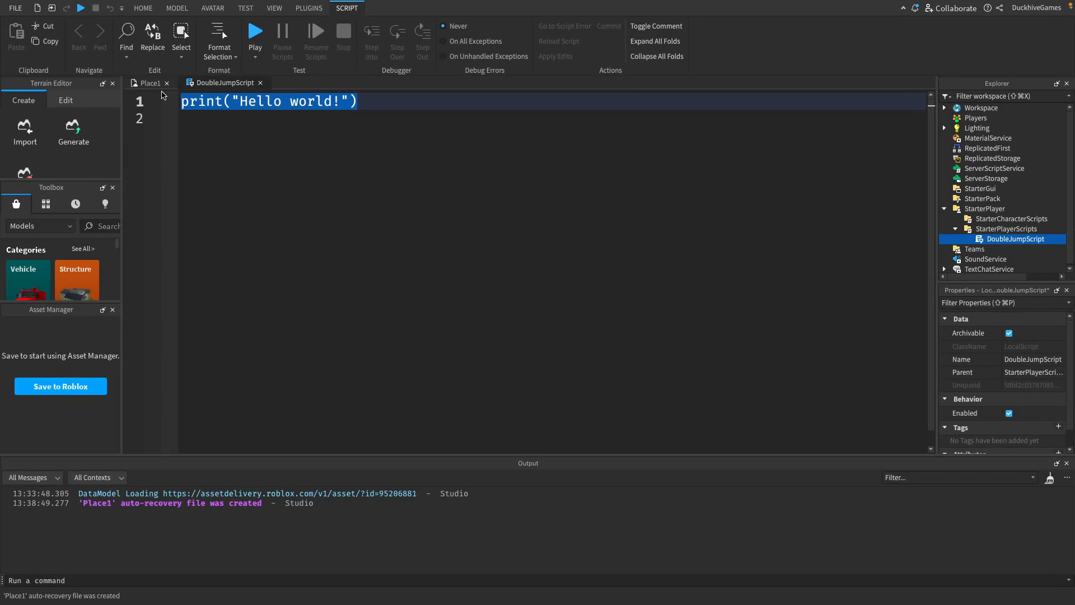
Step: Declare player, humanoid, canDoubleJump/hasDoubleJumped false and doubleJumpPower 50, then begin humanoid.StateChanged
type("local player = Players.LocalPlayer")
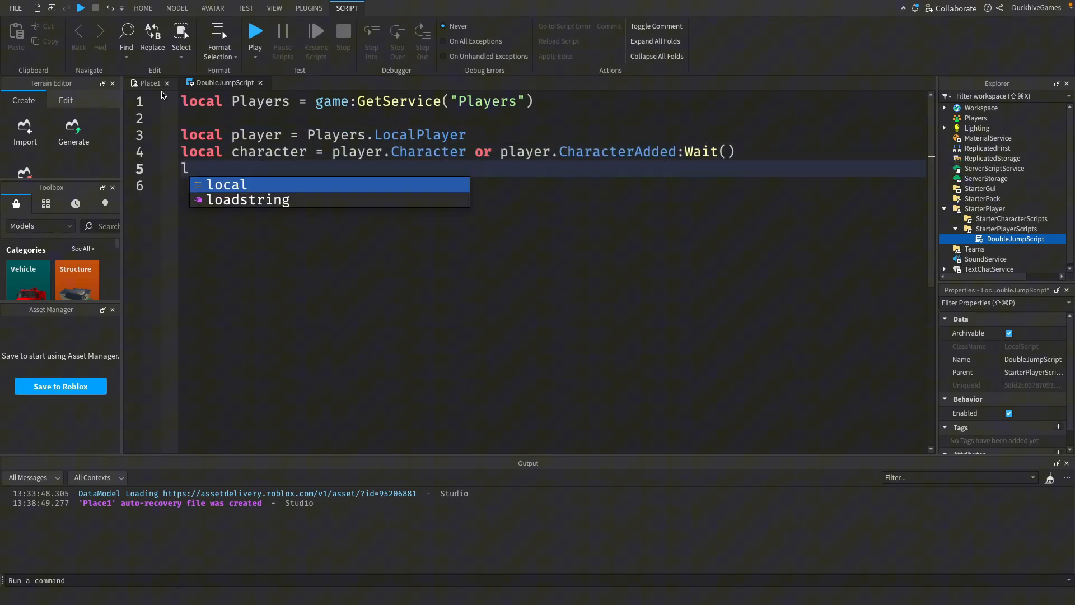
type("local humanoid = character:WaitForChild(\"Humanoid\")")
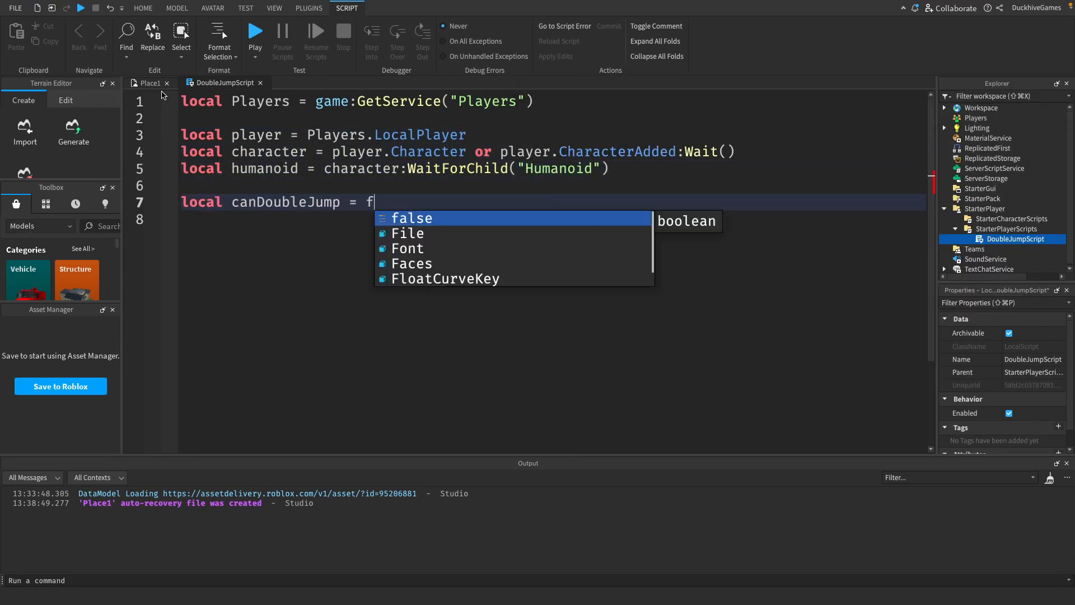
type("alse")
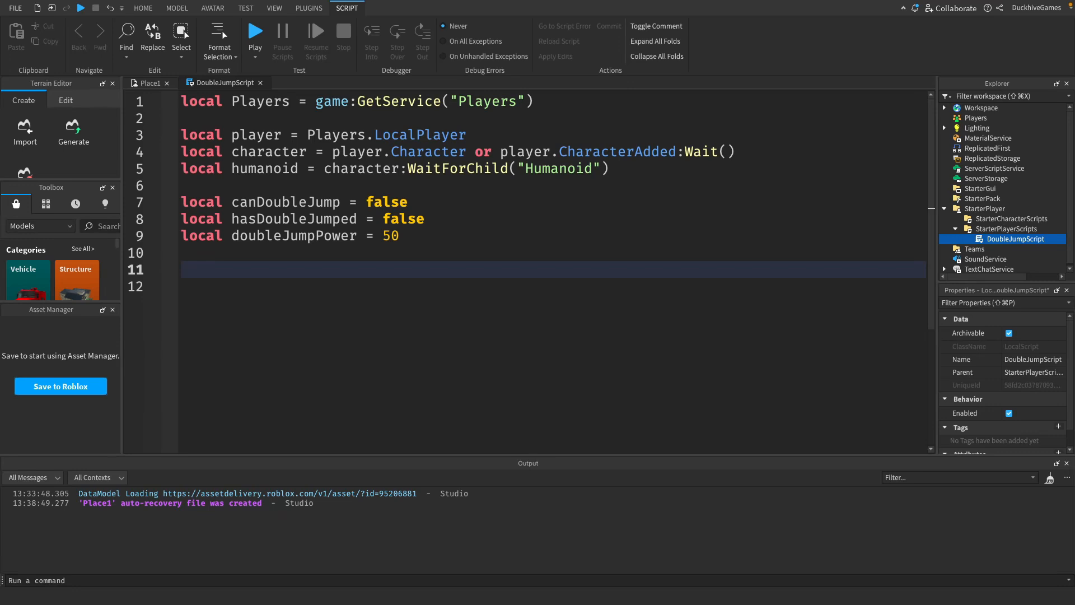
type("humanoid.StateC")
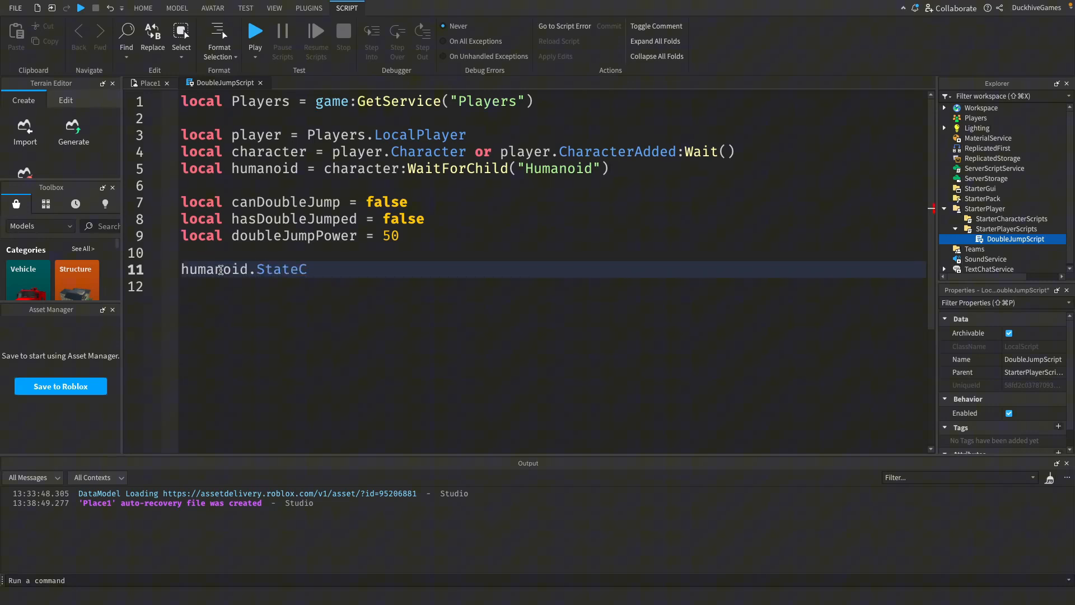
Step: Connect StateChanged with Jumping/Landed branches and add a UserInputService variable at the top
type("hanged:Connect(function(oldState, newState)")
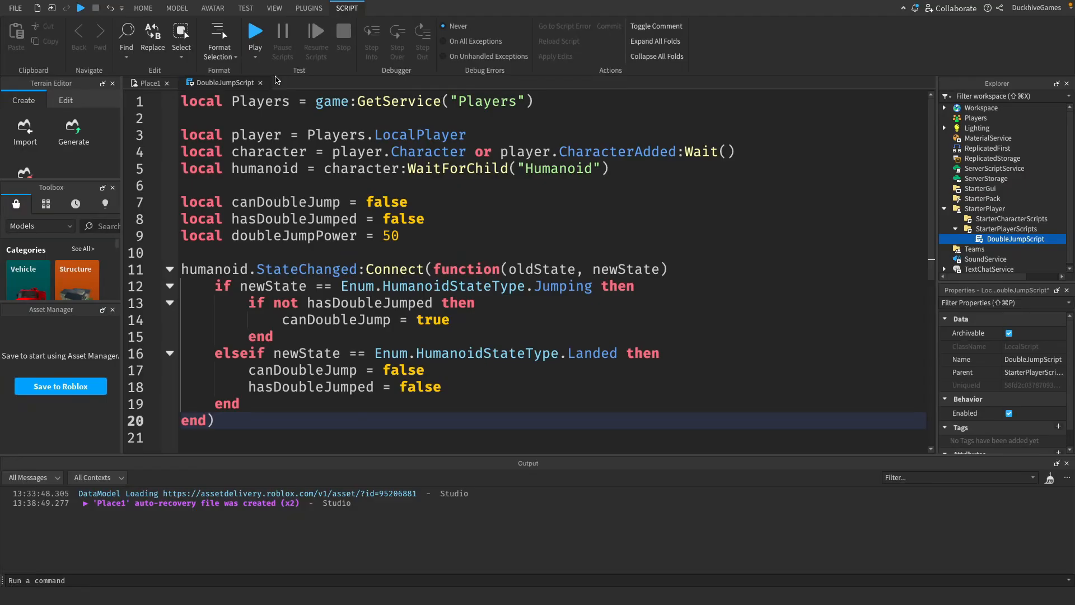
type("local UserInputService = game:GetService(\"UserInputService\")")
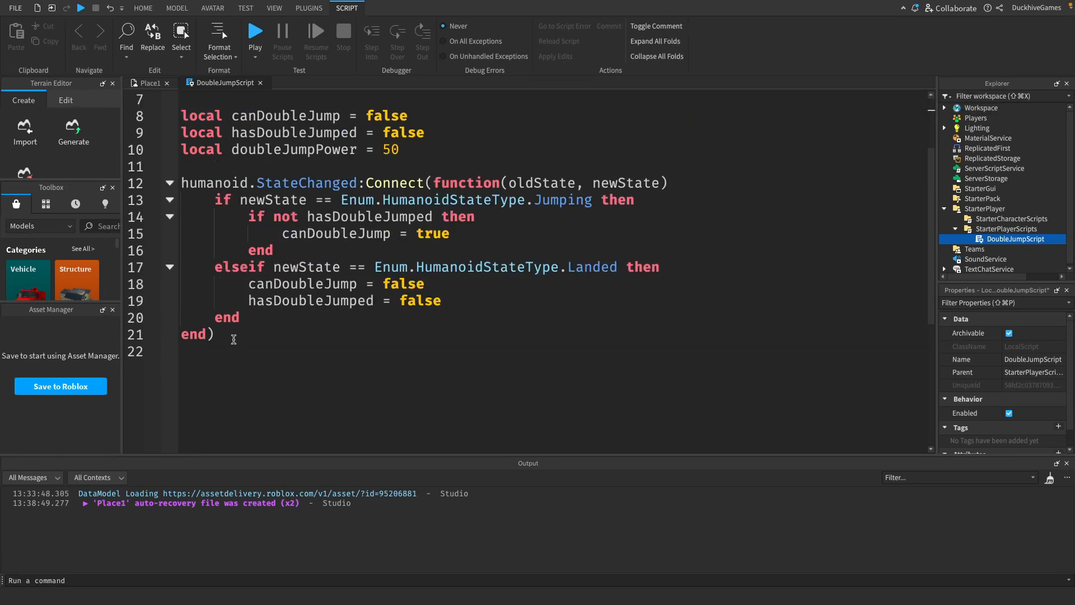
Step: Add an InputBegan handler with an empty branch for a keyboard Space key press
type("UserInputService.InputBegan:Connect(function(input, gameProcessed)")
type("if input.UserInputType == Enum.UserInputType.Keyboard and input.KeyCode")
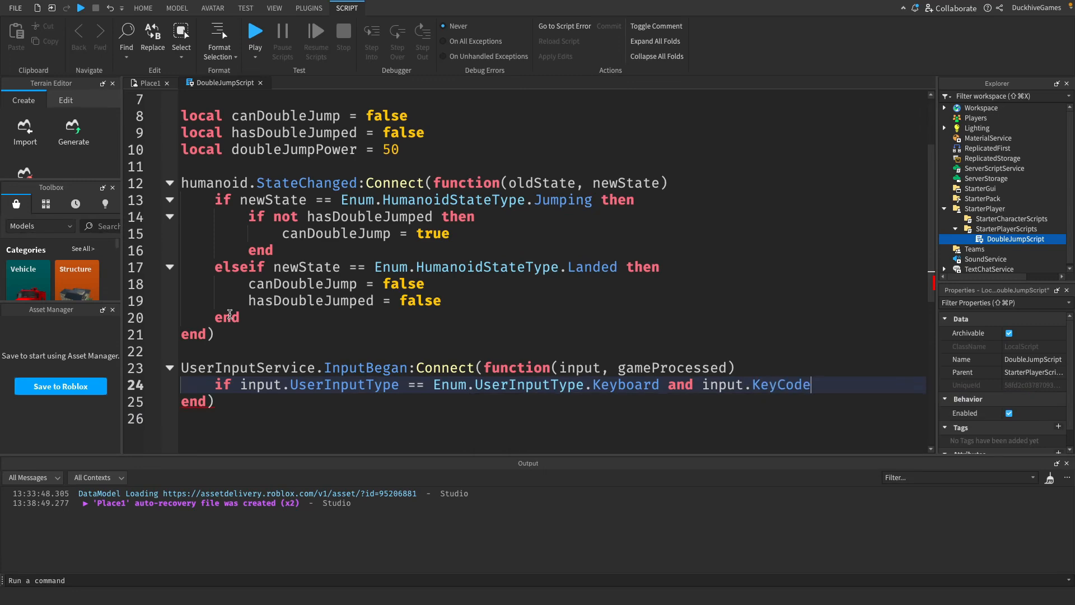
type("== Enum.KeyCode.Space then")
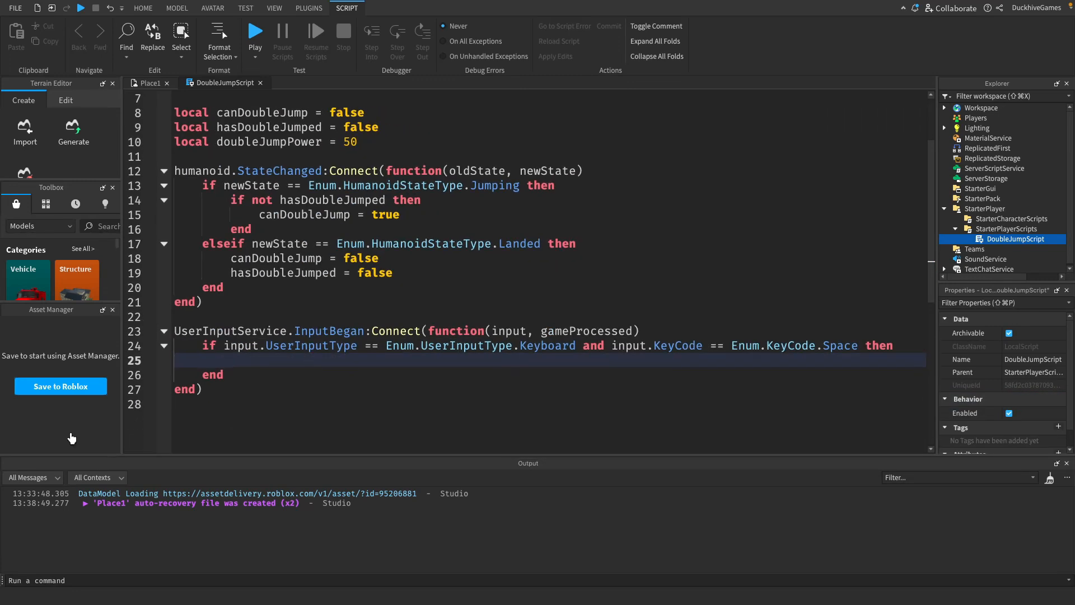